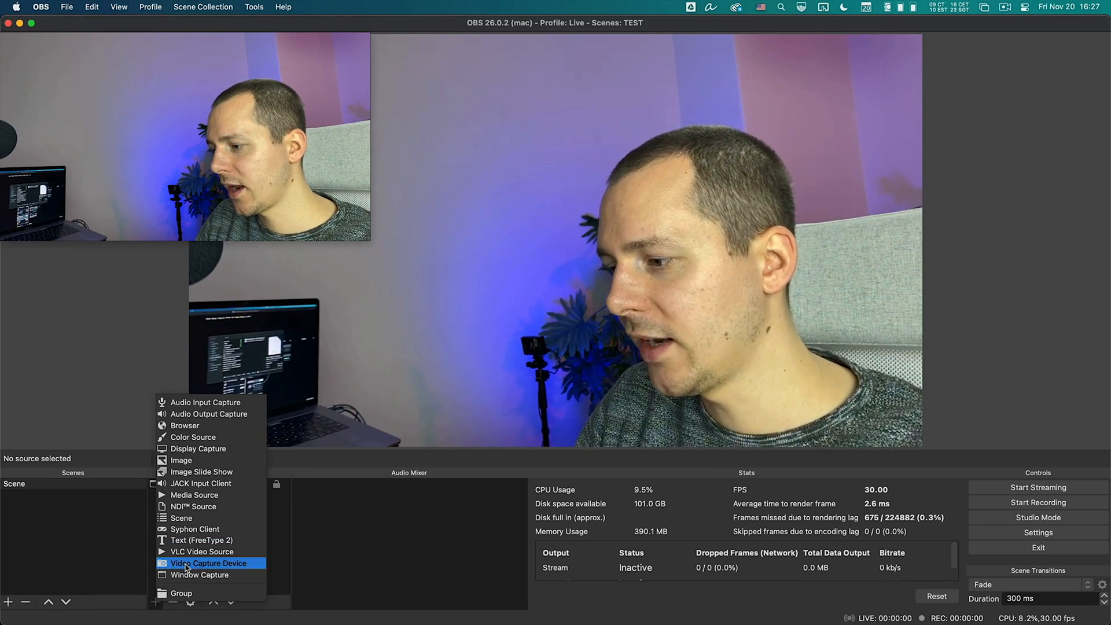
Add the Cam Link 4K as a Video Capture Device source at the High preset
click(208, 562)
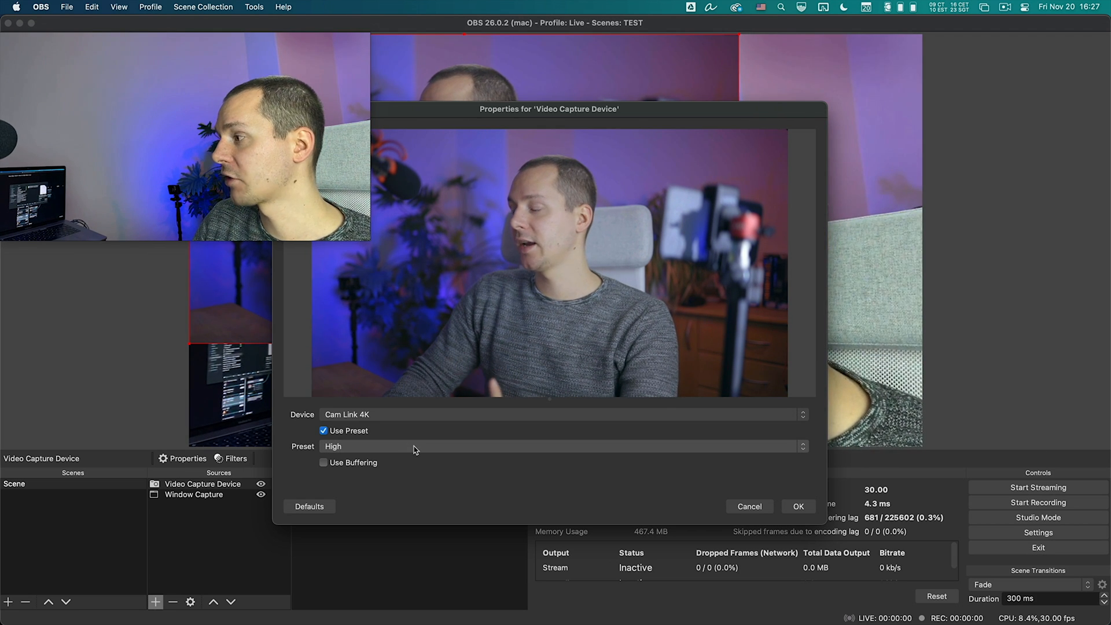
mouse_move(427, 451)
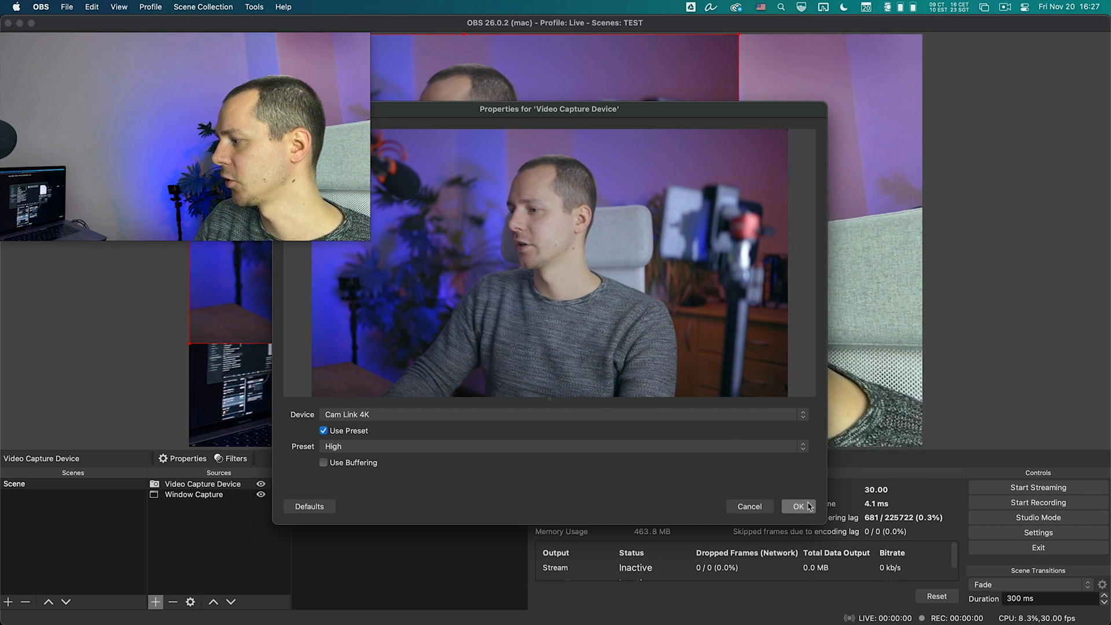
click(798, 507)
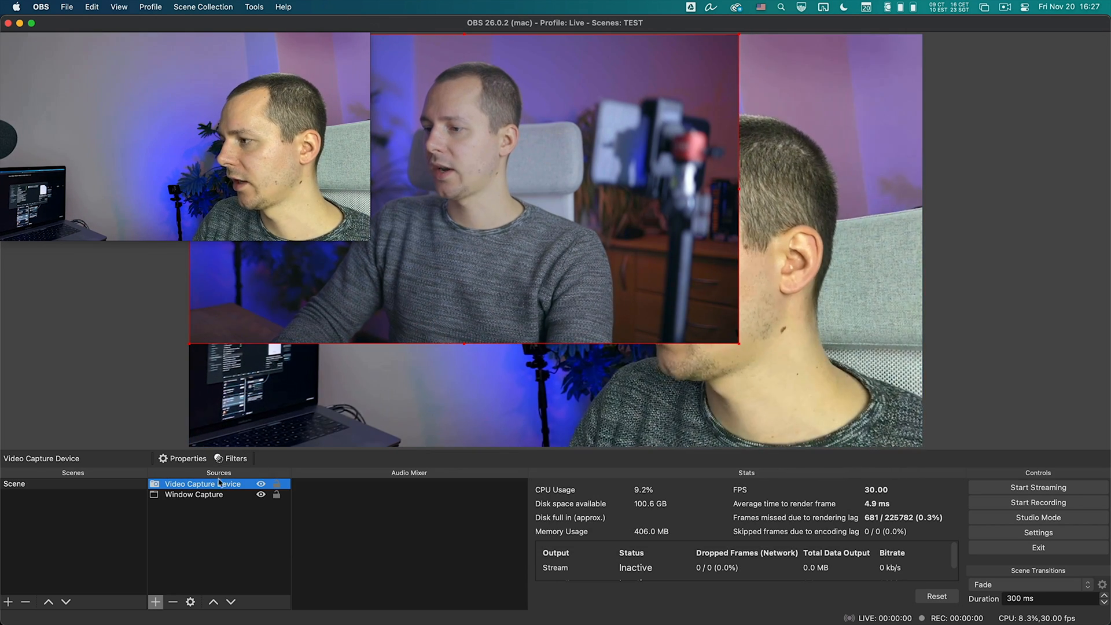
Fit the Cam Link 4K feed to the canvas via Transform, then select it for repositioning
right_click(202, 484)
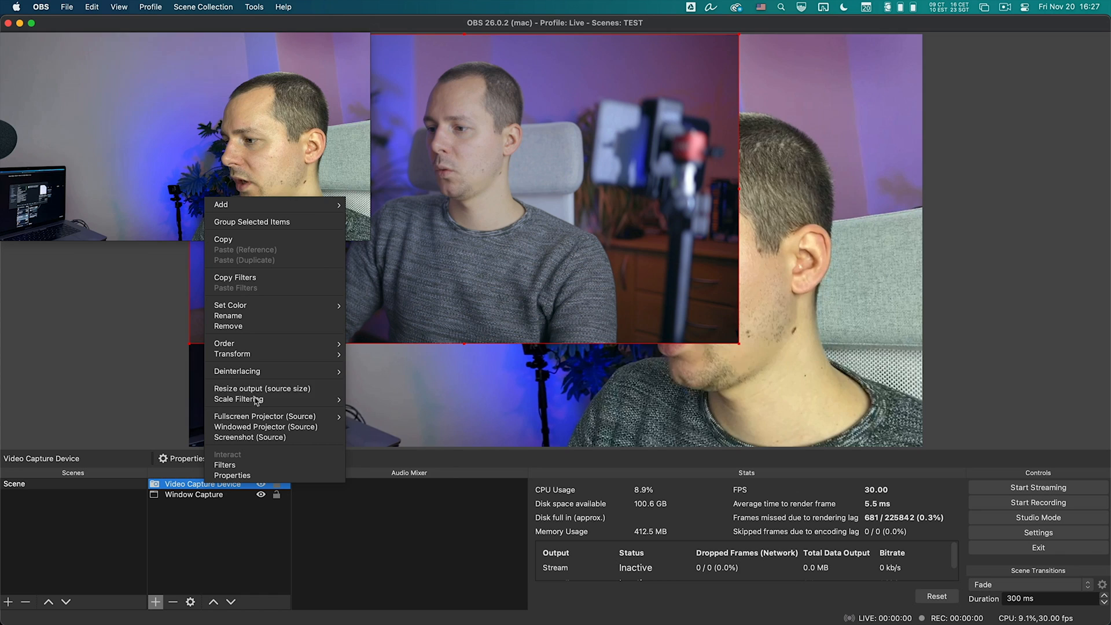
mouse_move(231, 354)
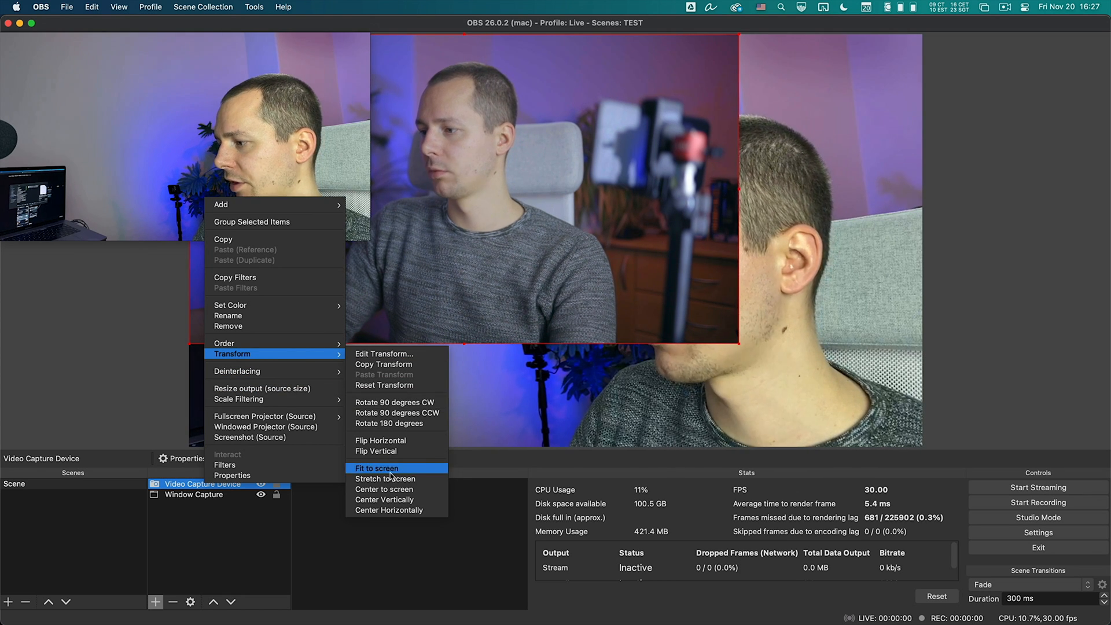
click(376, 467)
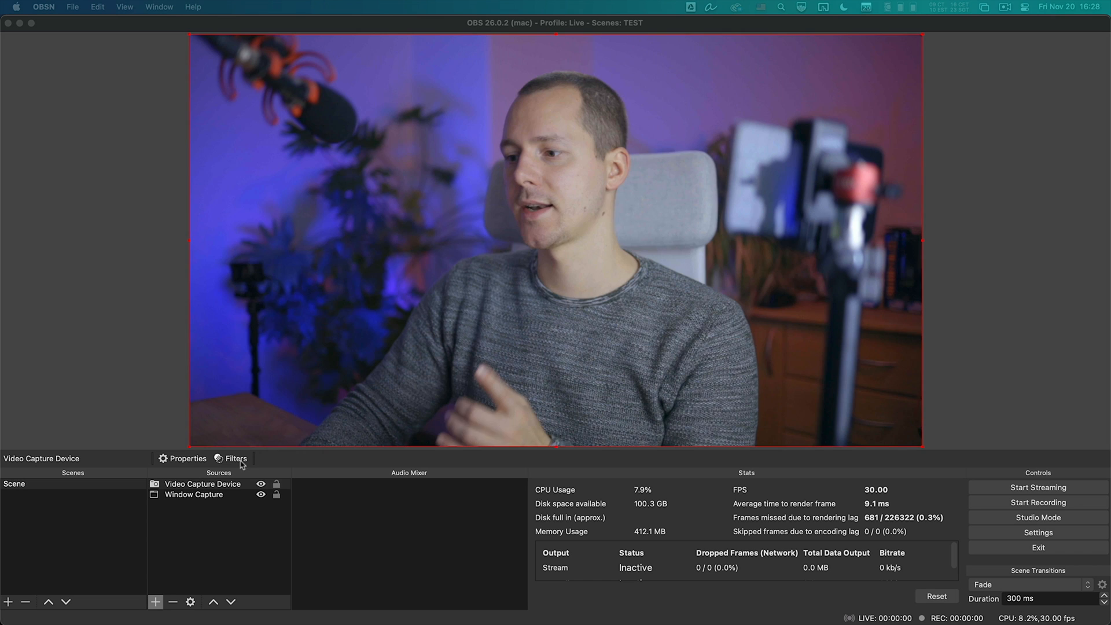
click(203, 484)
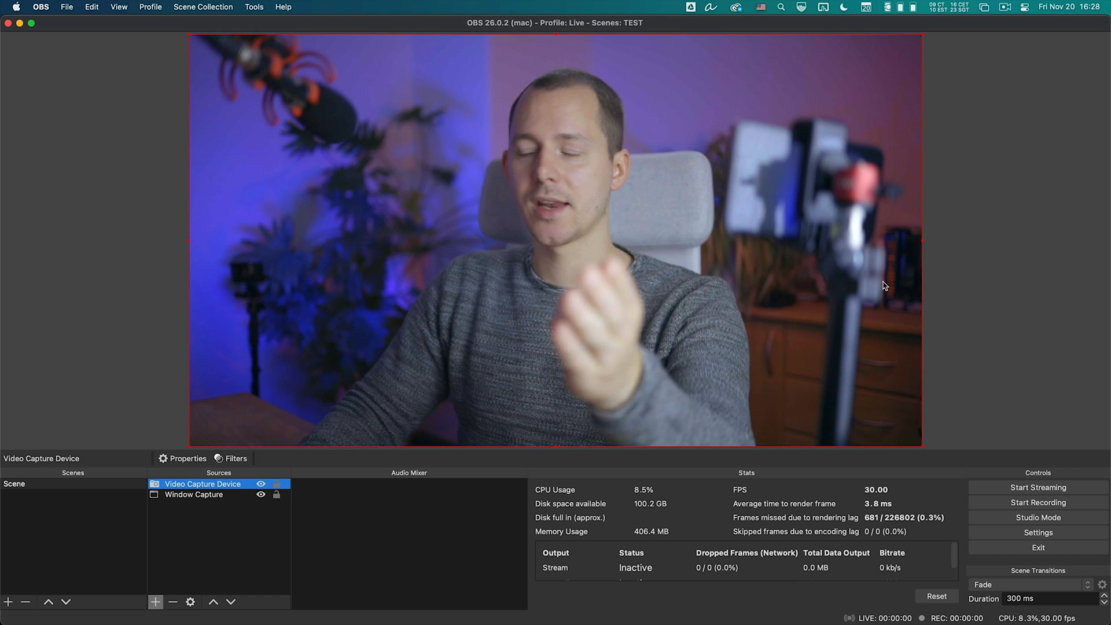
mouse_move(947, 267)
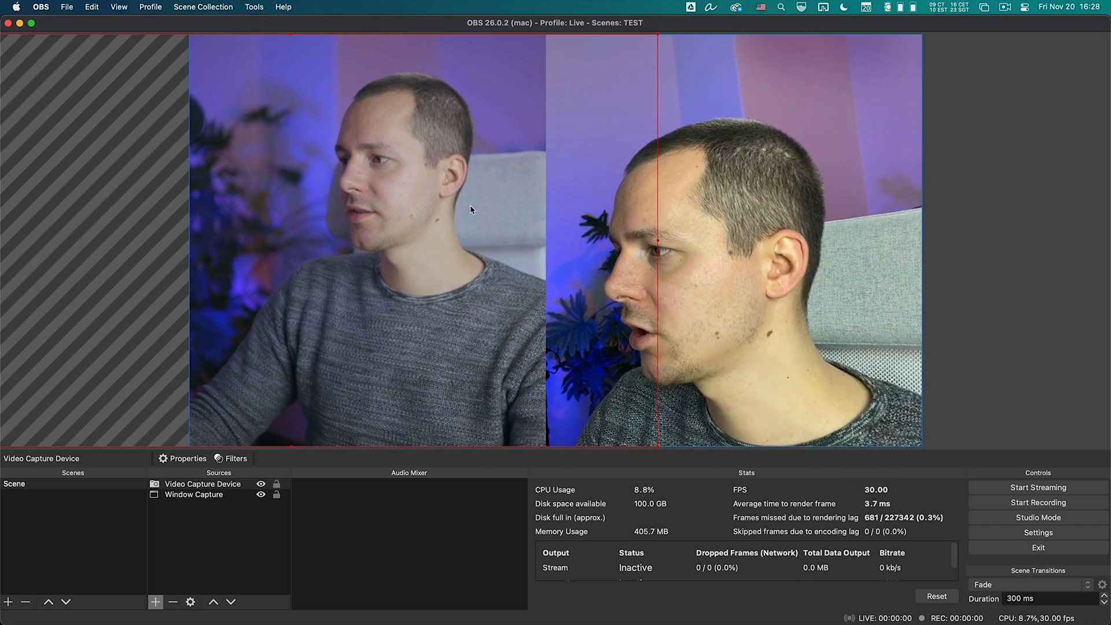
Place the OBS.Ninja window capture on the right, beside the camera feed
click(195, 494)
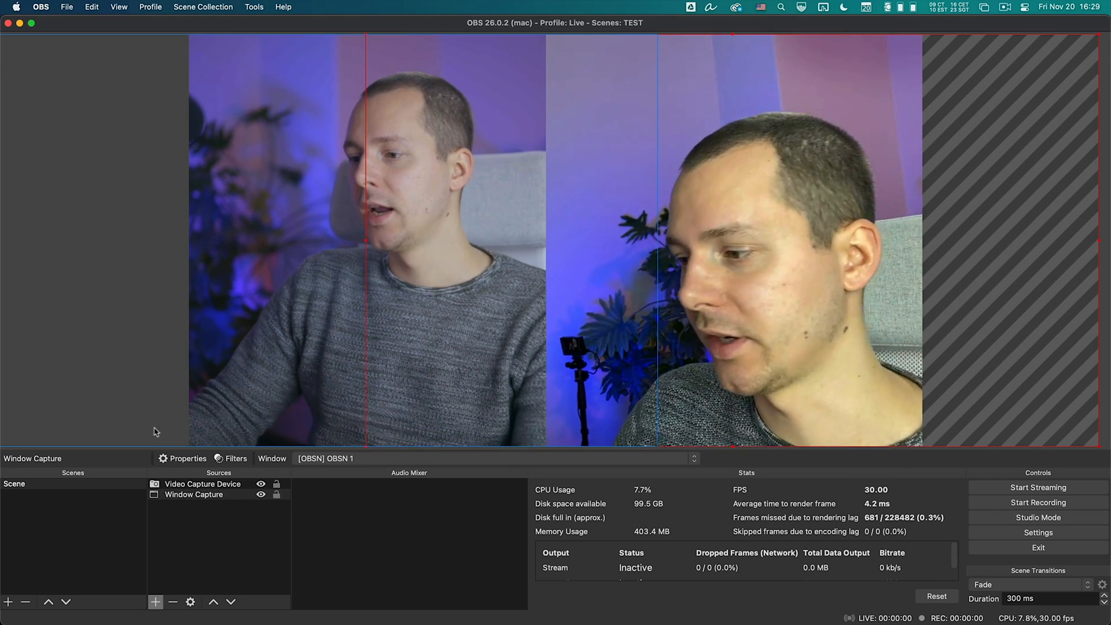
click(193, 494)
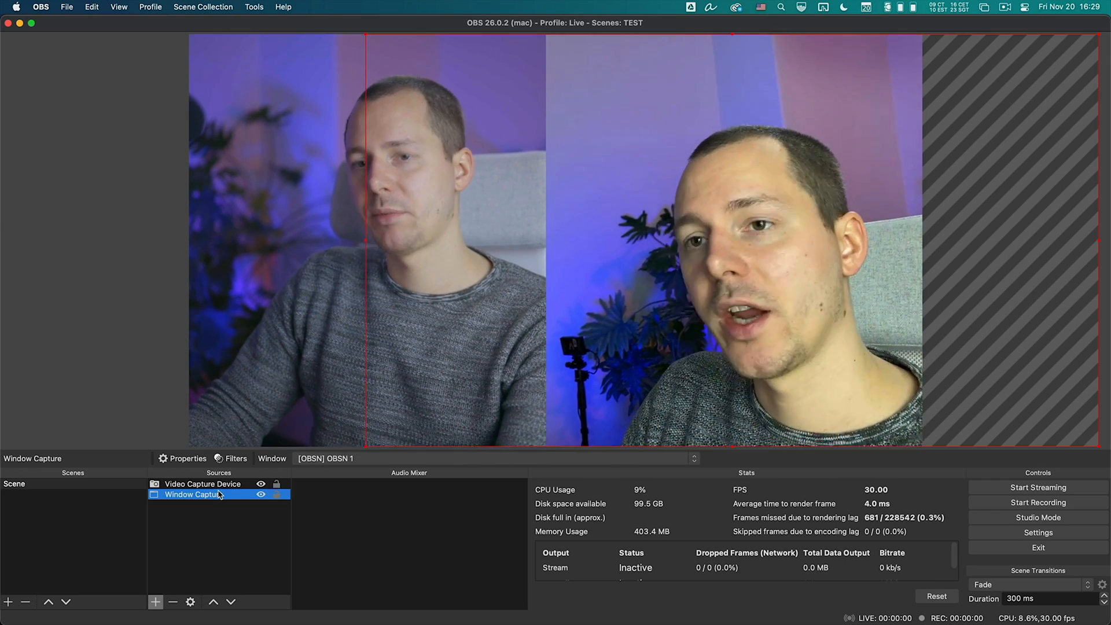
Add a Render Delay effect filter to the OBS.Ninja window capture, delay left at 0 ms
right_click(220, 496)
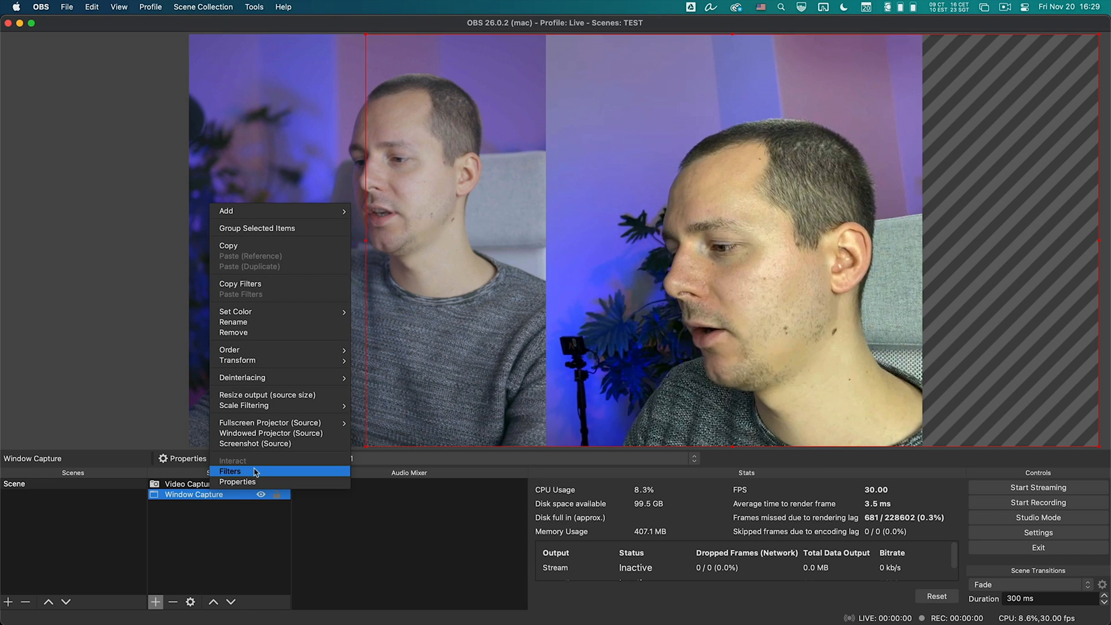
click(229, 471)
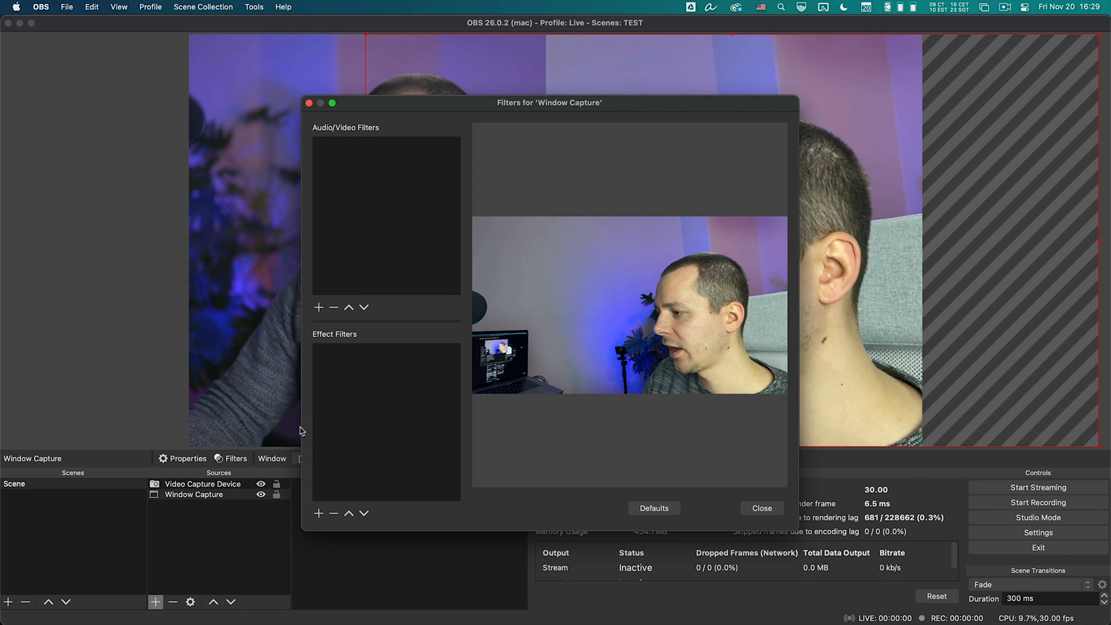
click(319, 513)
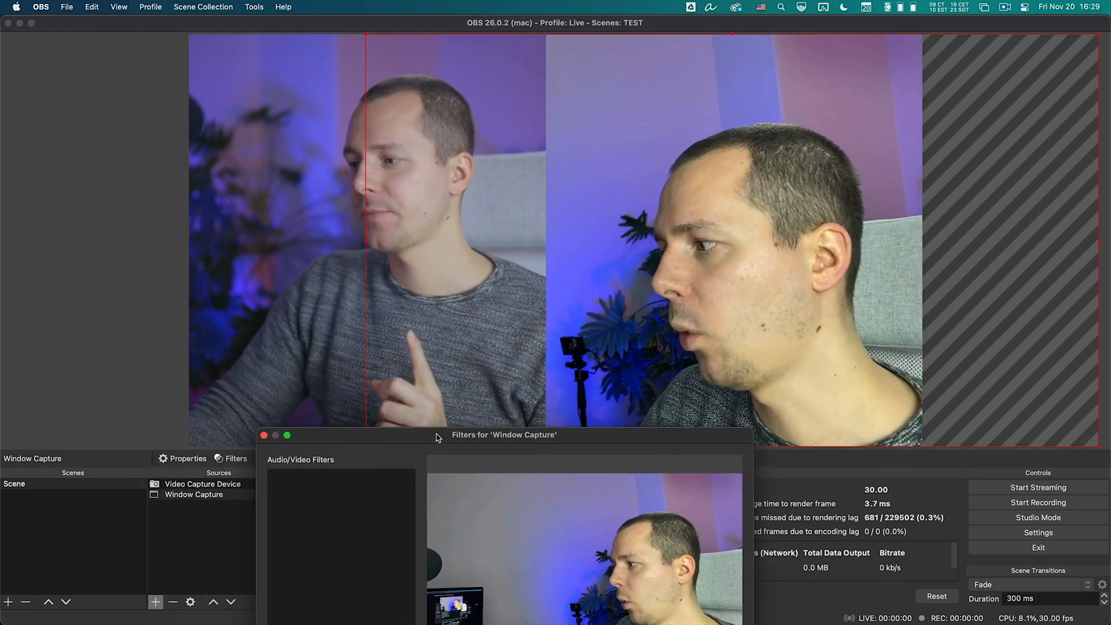
drag(436, 434, 463, 320)
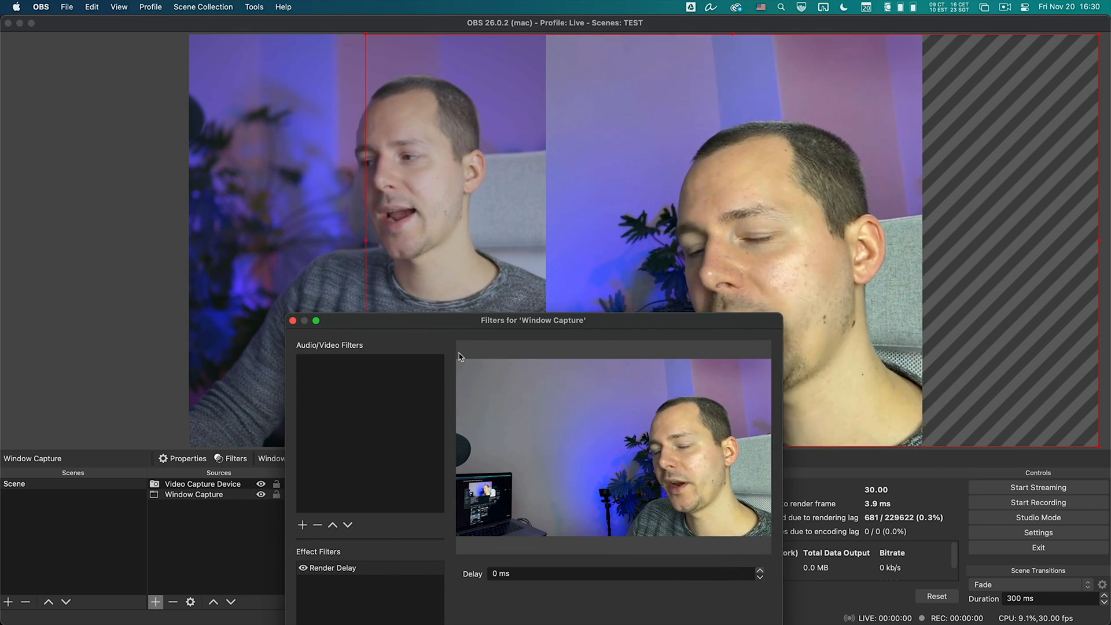
drag(532, 319, 1005, 216)
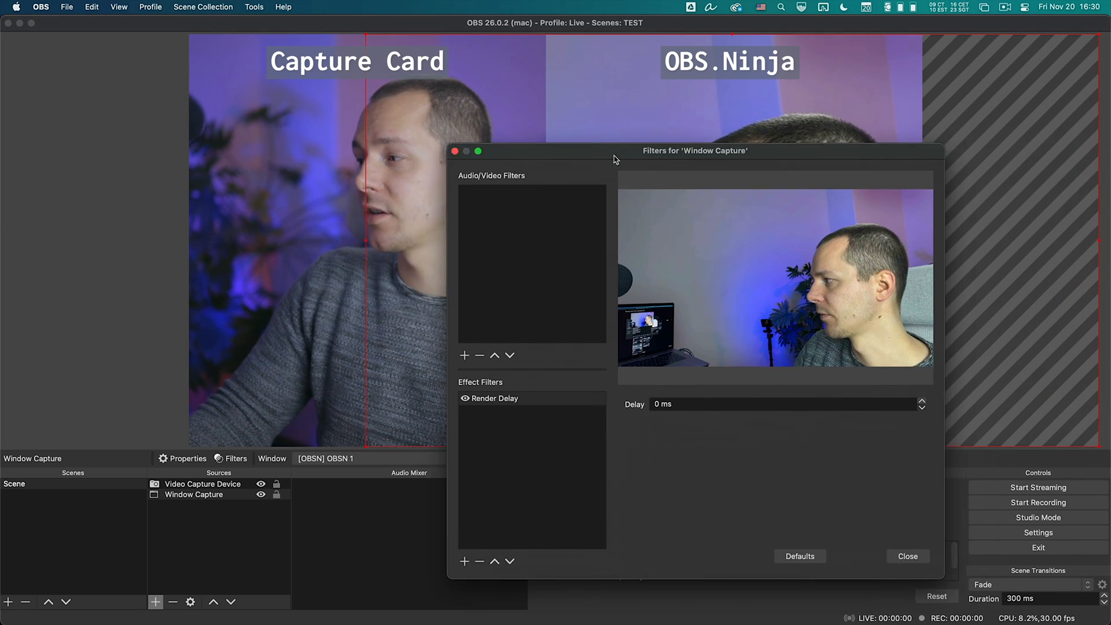
drag(694, 151, 627, 163)
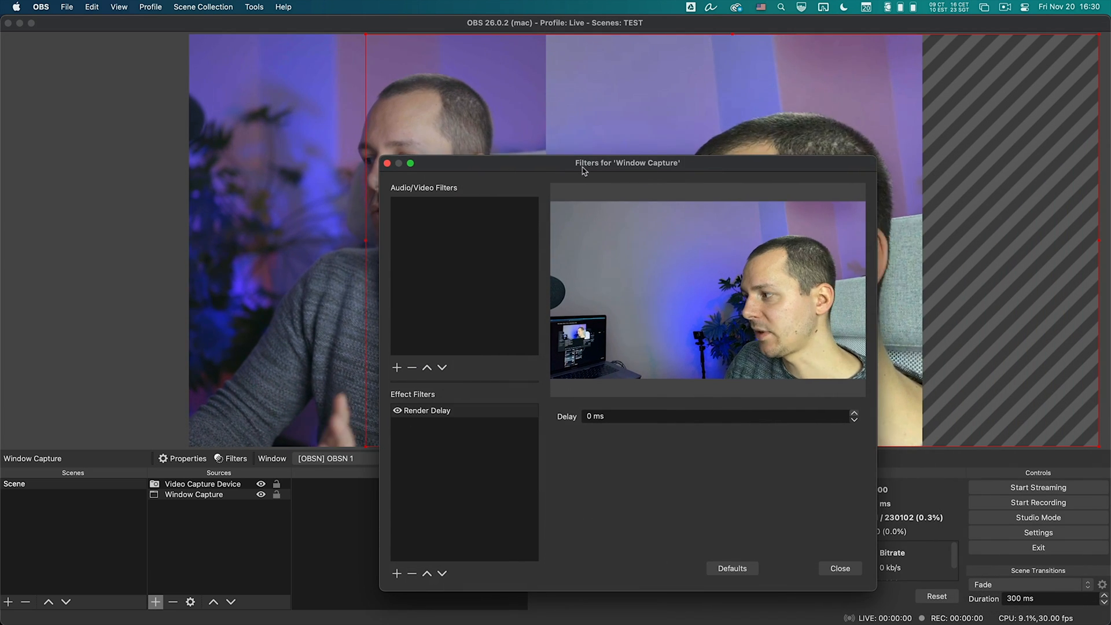
drag(626, 164, 493, 289)
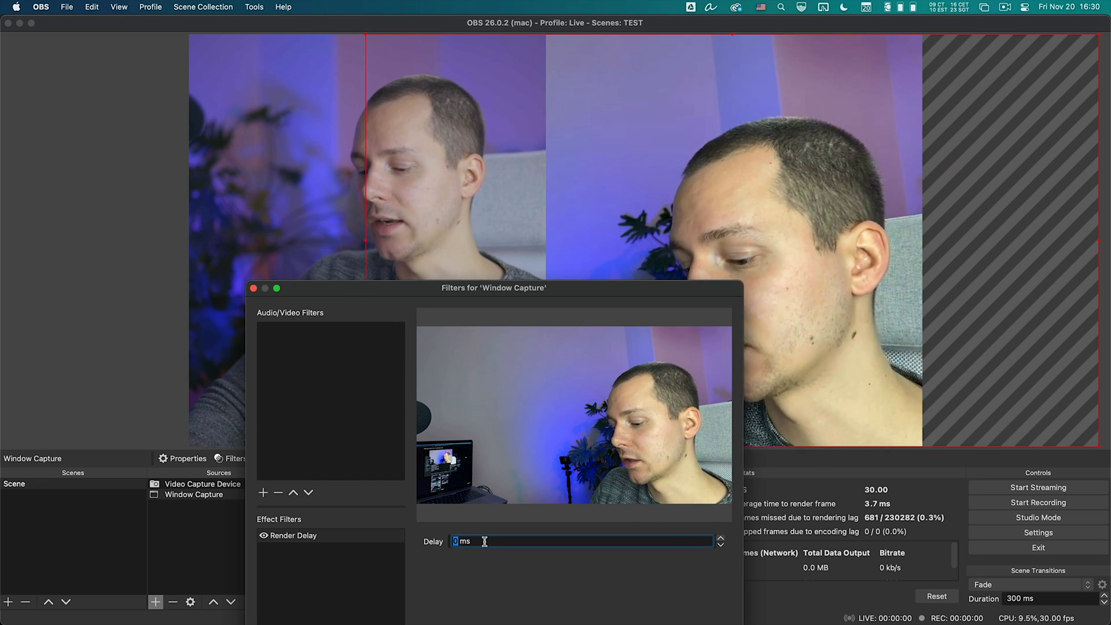
Try Render Delay values of 10 and 100 ms on the window capture
text(10)
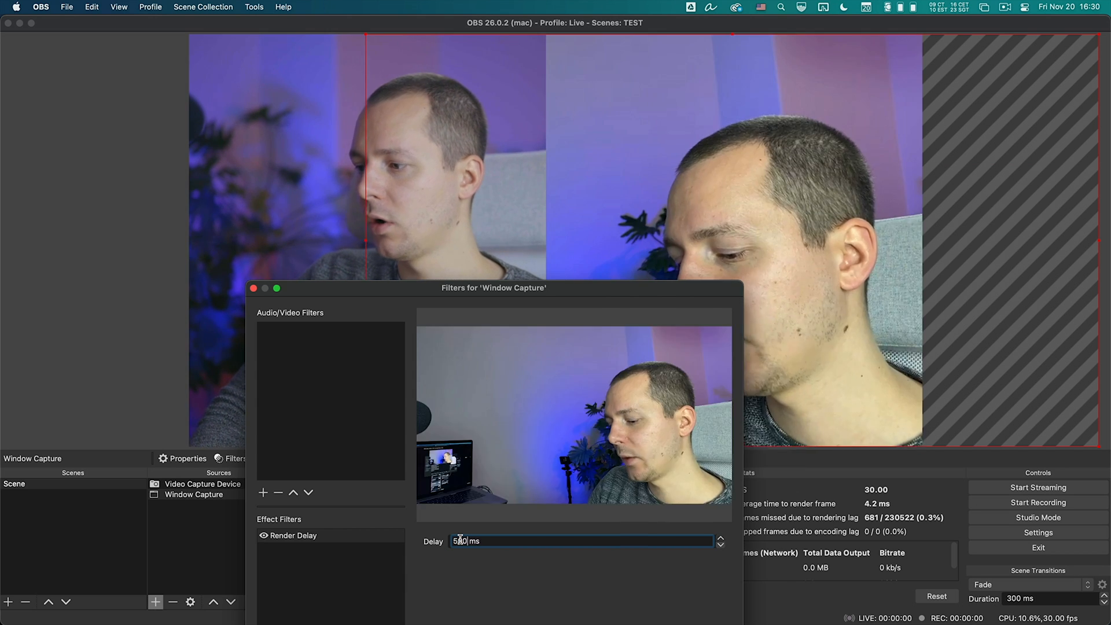
click(293, 534)
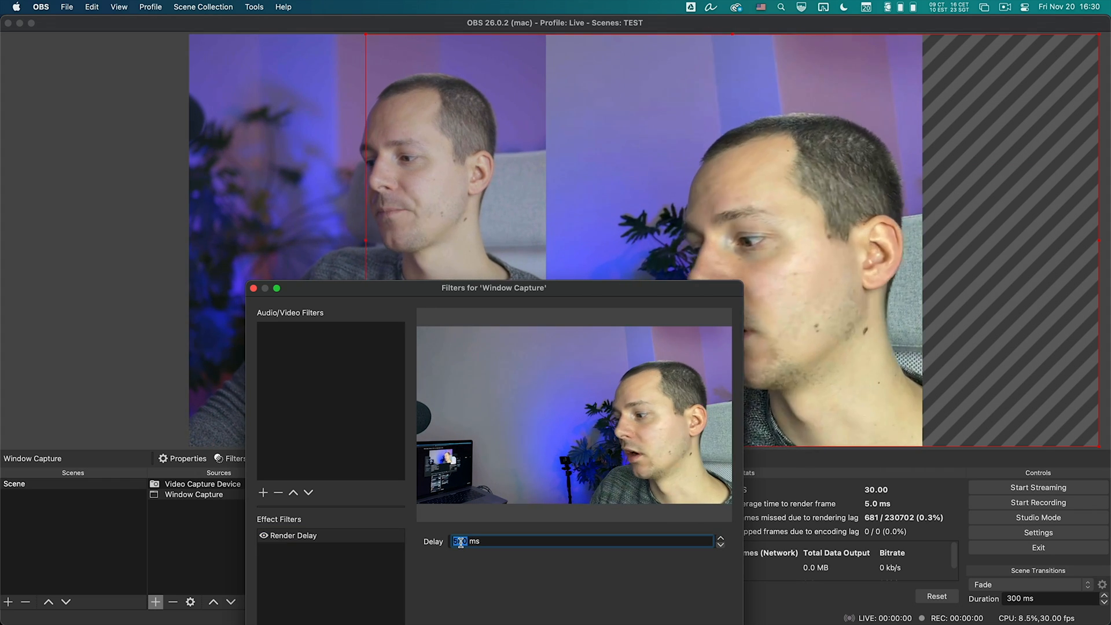
text(100)
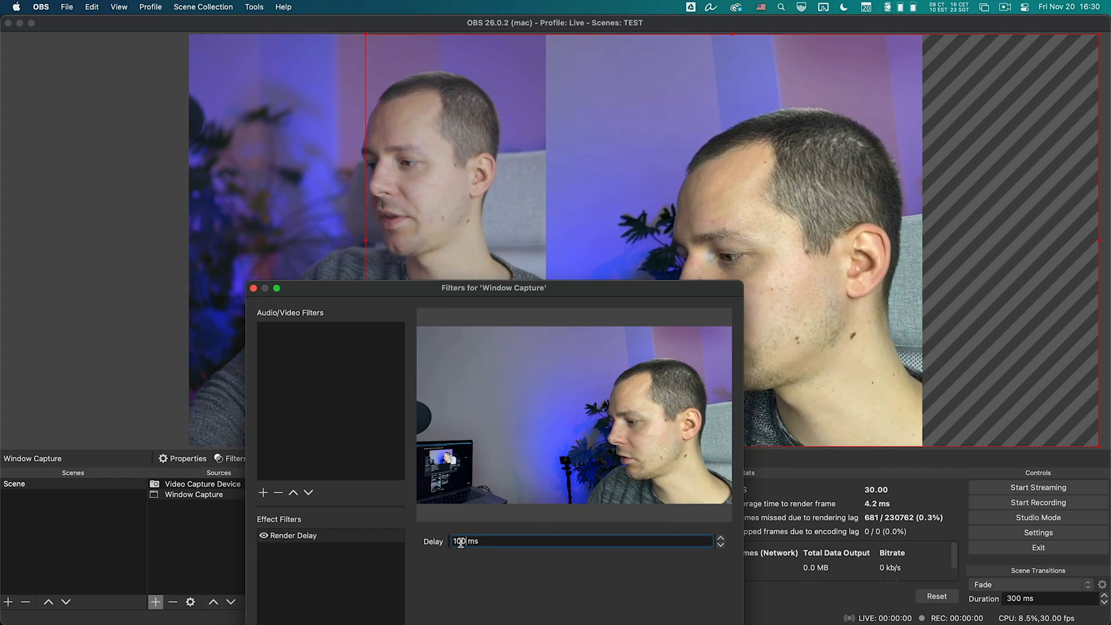
click(721, 544)
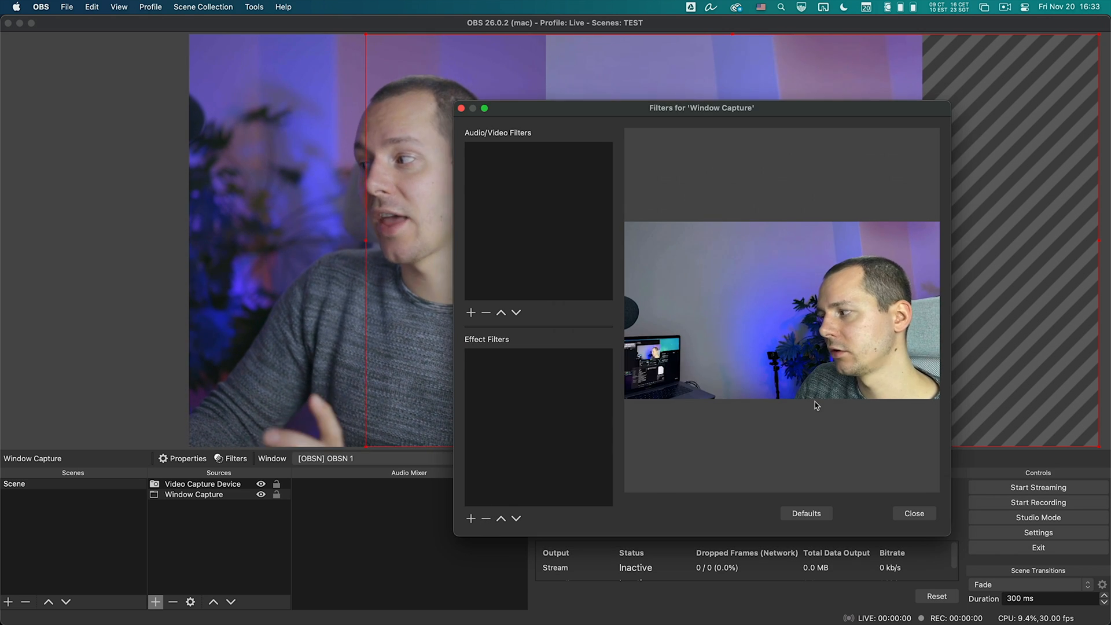
Remove the Render Delay filter and close the filters window
click(914, 514)
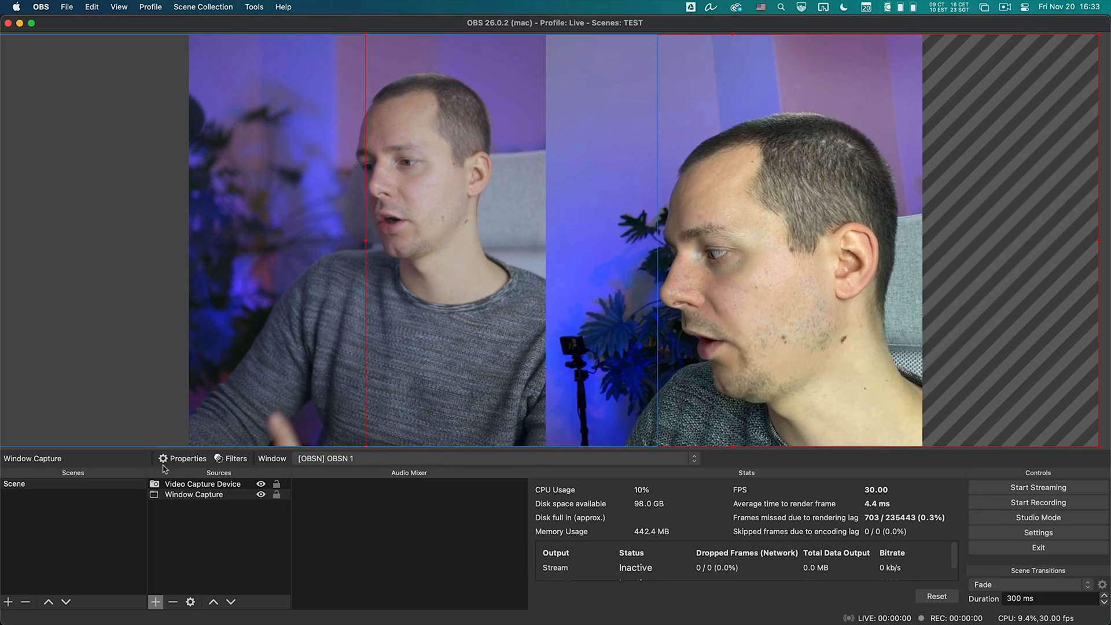
click(202, 484)
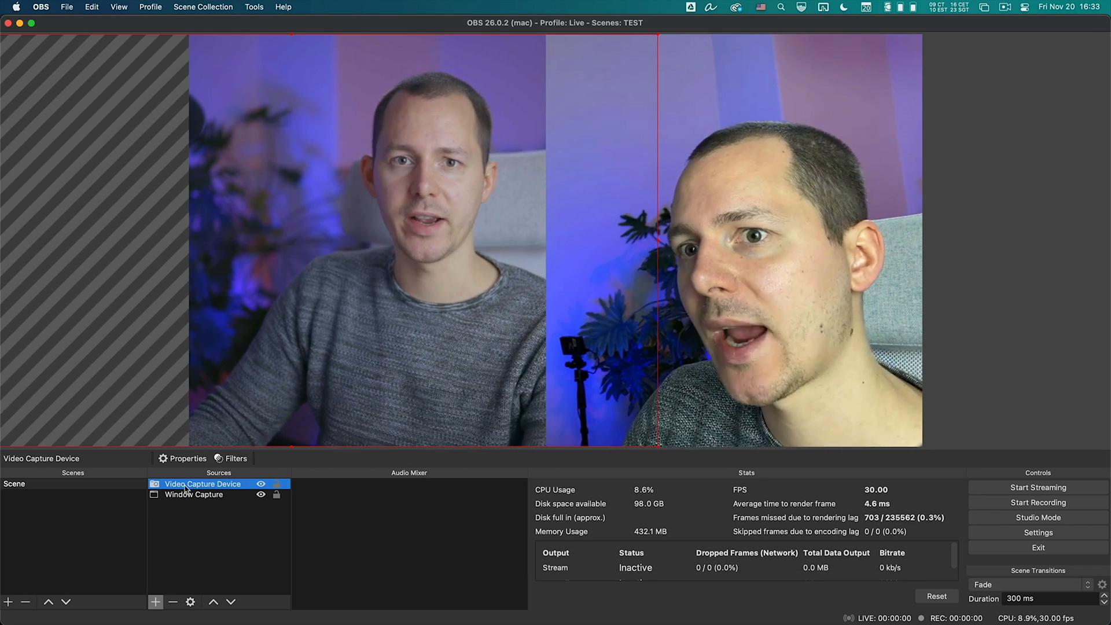
Add a Video Delay (Async) filter to the camera source with a 20000 ms delay
right_click(187, 483)
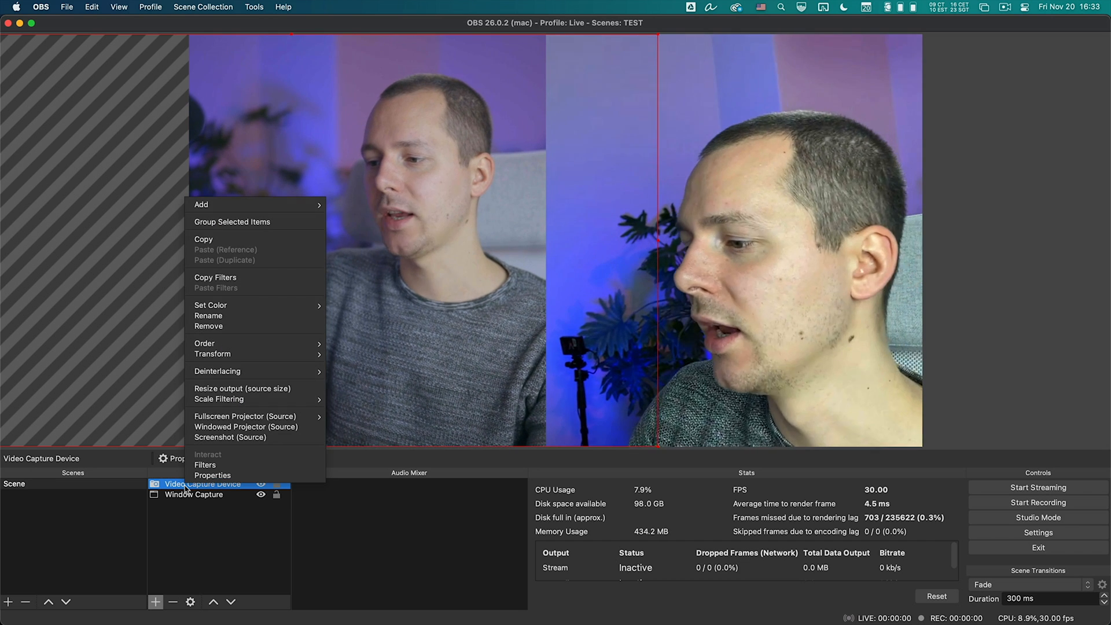
click(204, 465)
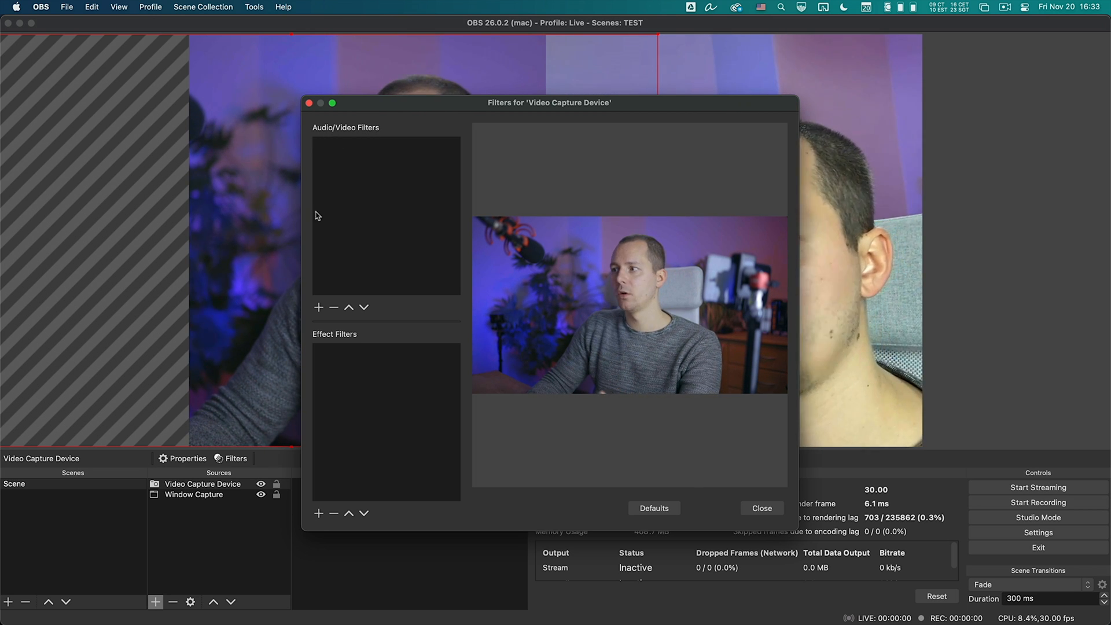
click(319, 308)
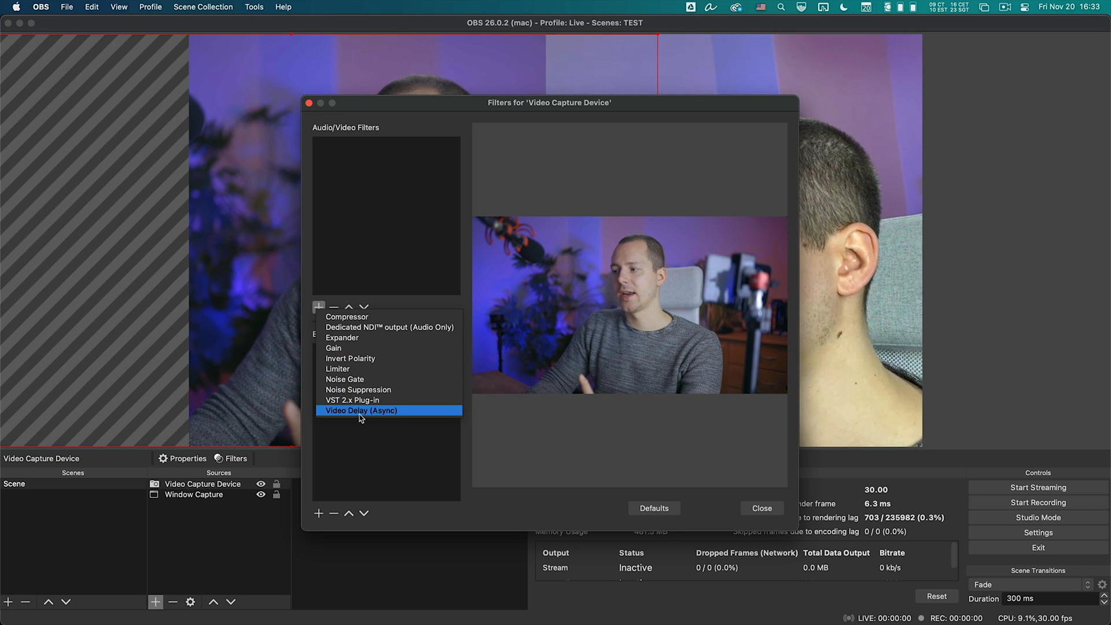
click(361, 410)
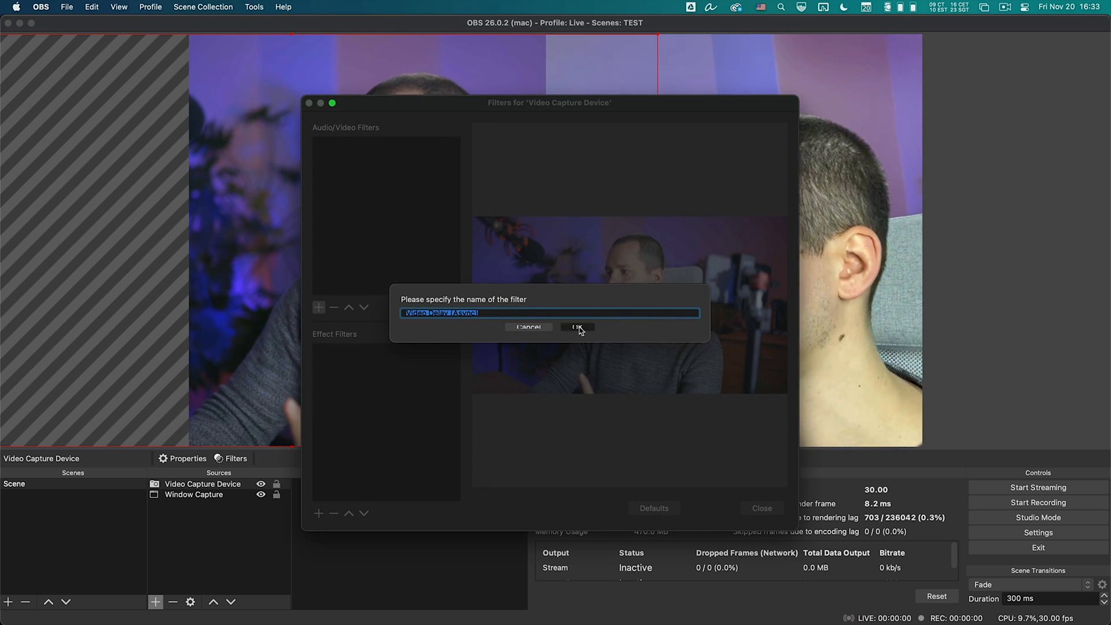
click(577, 326)
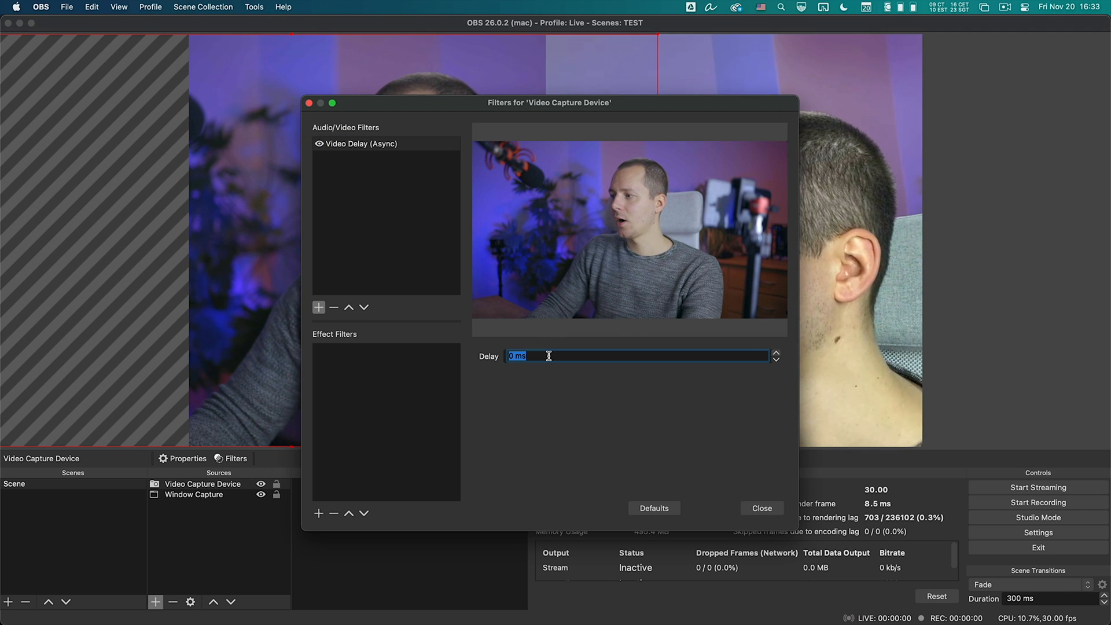
text(20000)
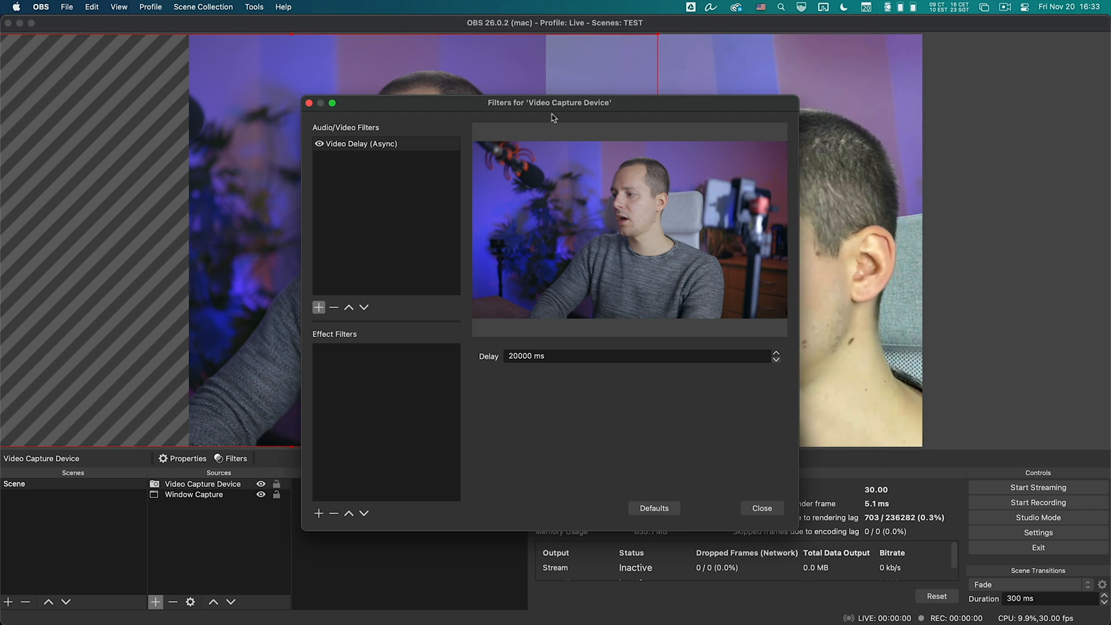
Compare the feeds with the 20000 ms delay applied, then close the camera's filters window
drag(549, 102, 791, 157)
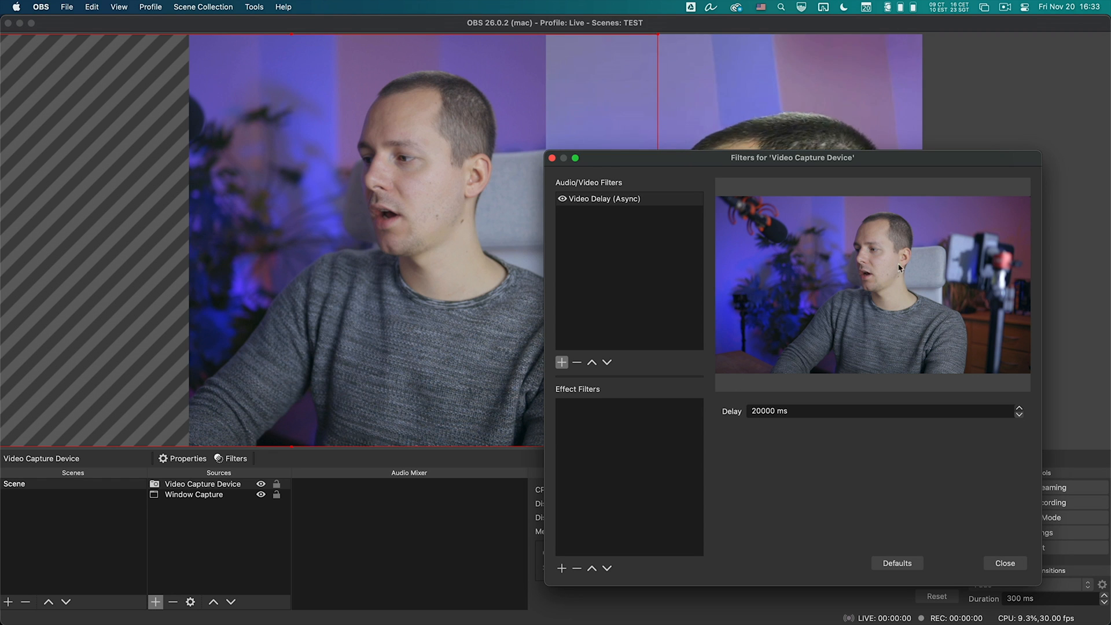
mouse_move(862, 290)
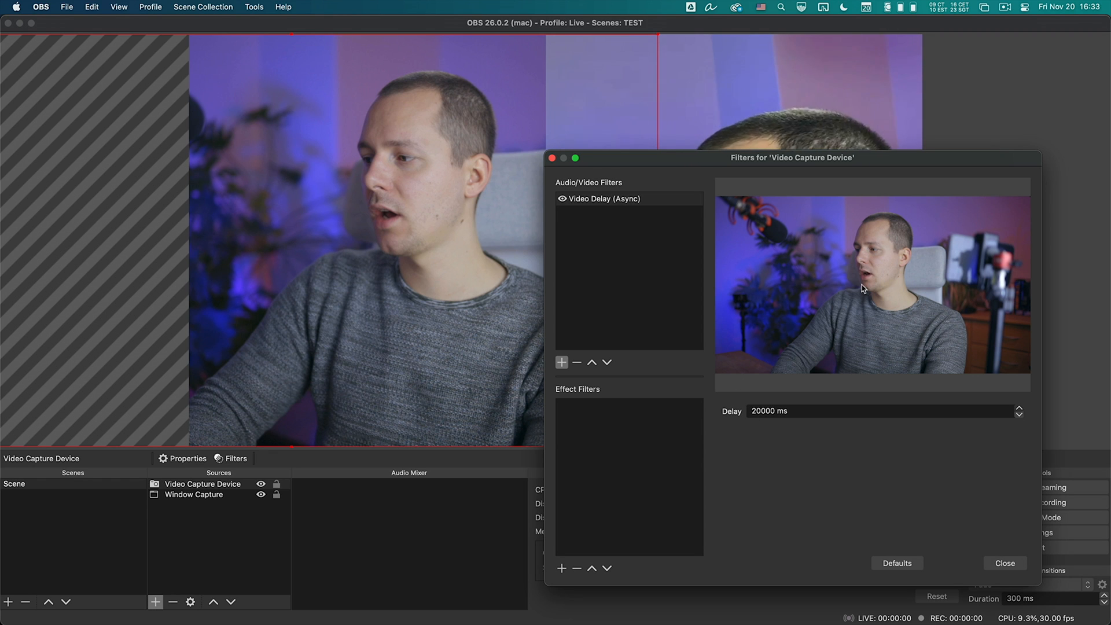
mouse_move(885, 294)
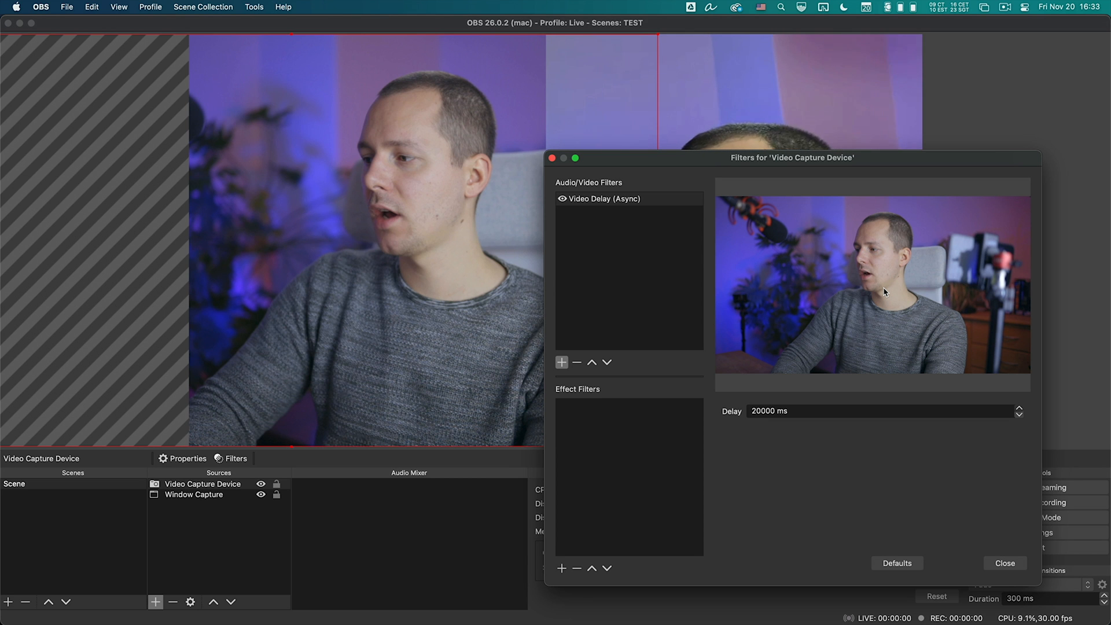
drag(791, 157, 575, 462)
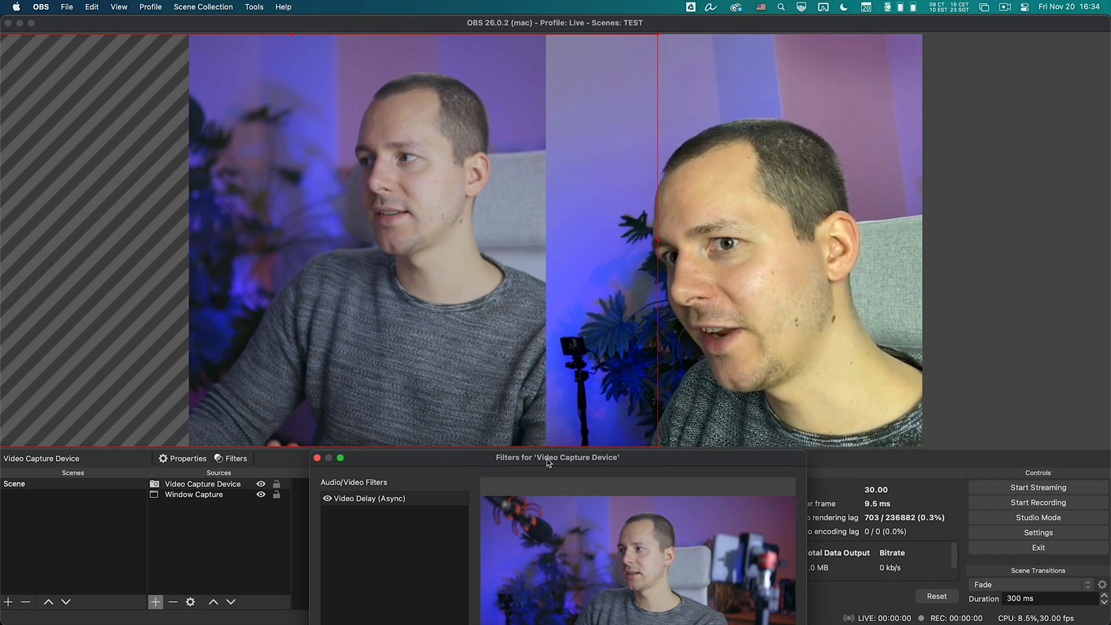
drag(556, 457, 642, 435)
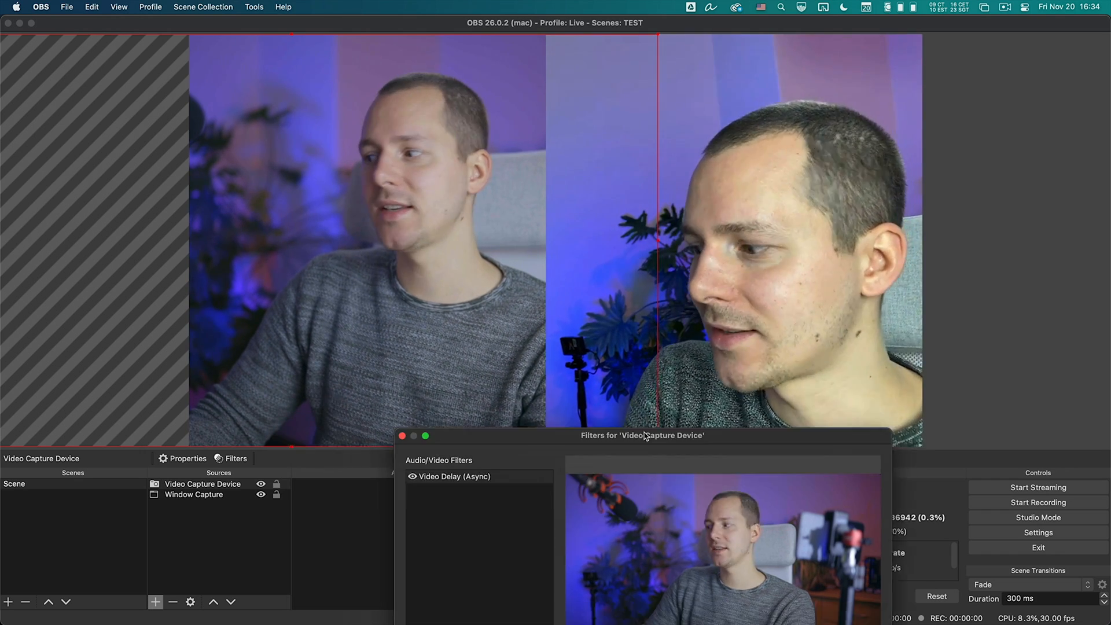
drag(642, 435, 818, 111)
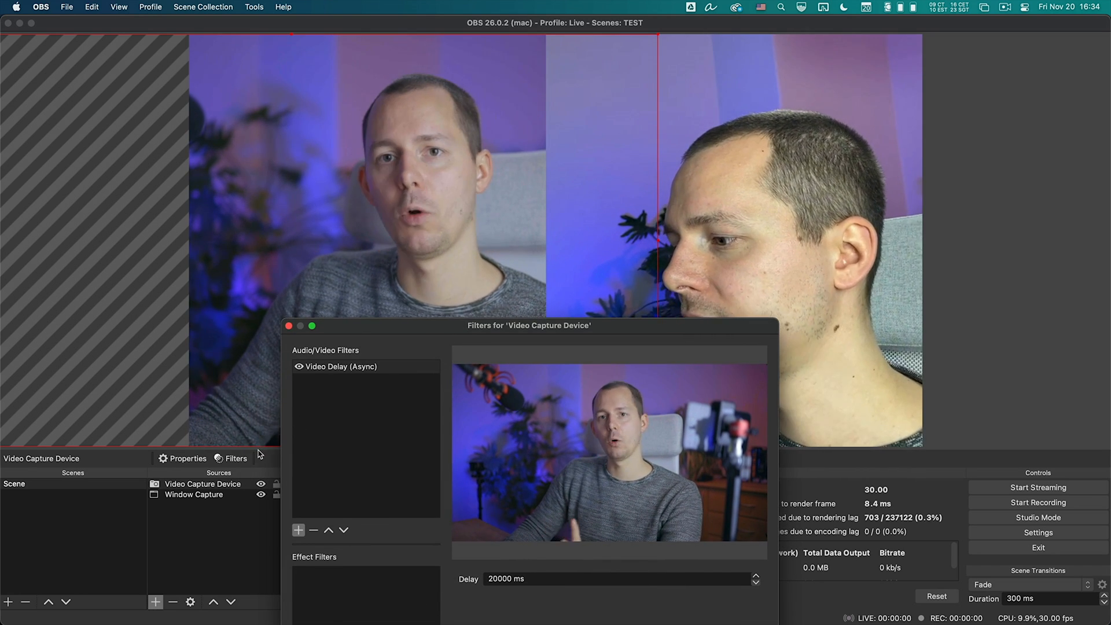
click(290, 326)
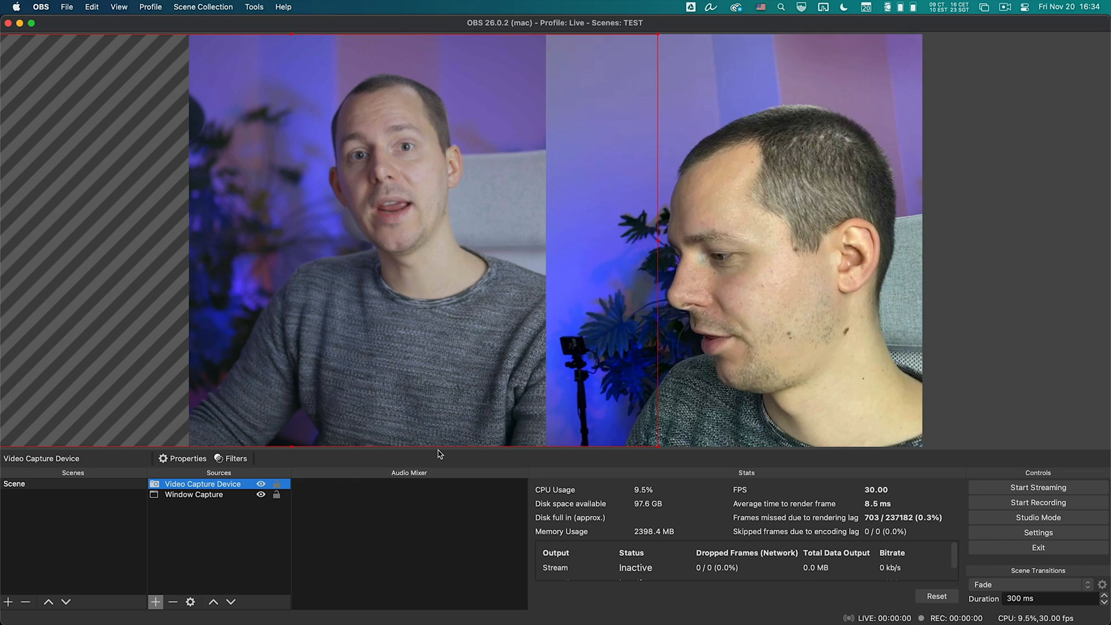
Lower the camera's Video Delay (Async) from 20000 ms to 700 ms
click(236, 458)
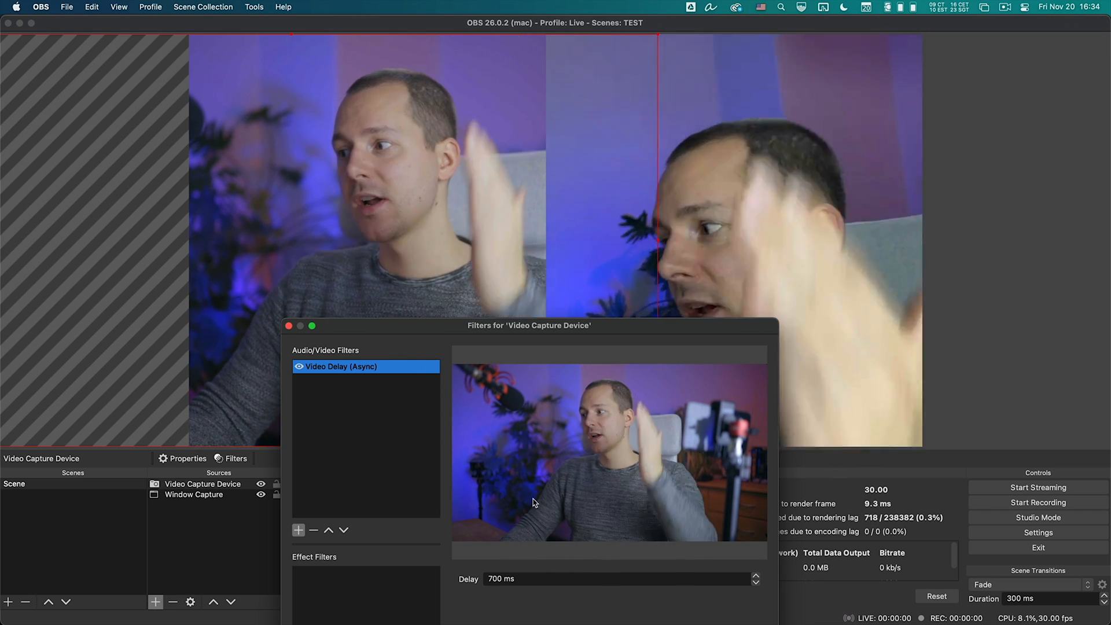
drag(528, 325, 519, 493)
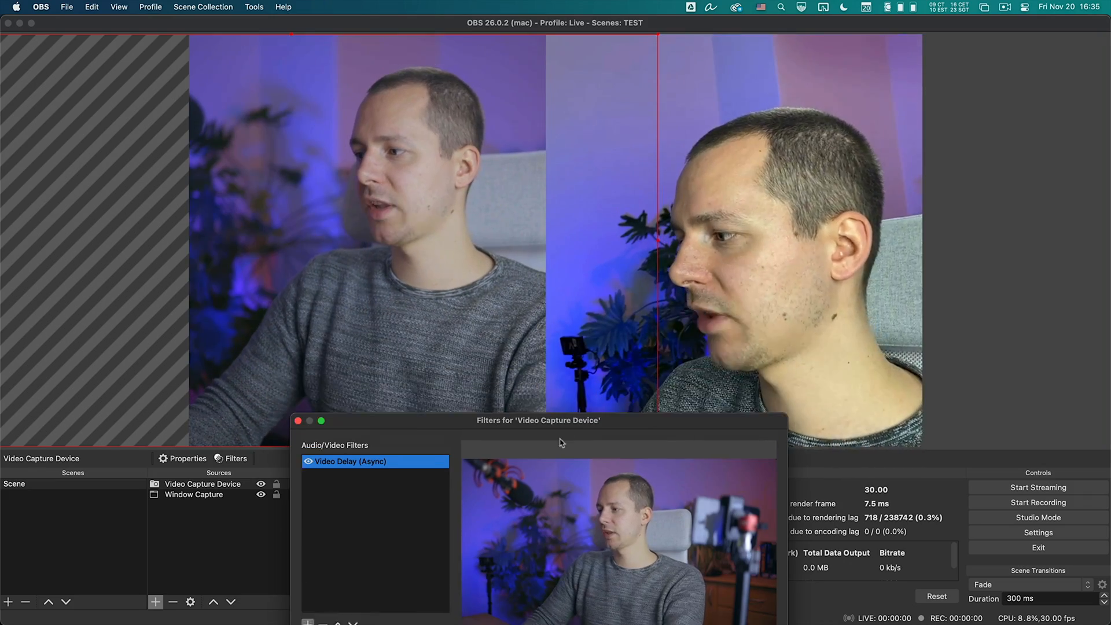
click(297, 421)
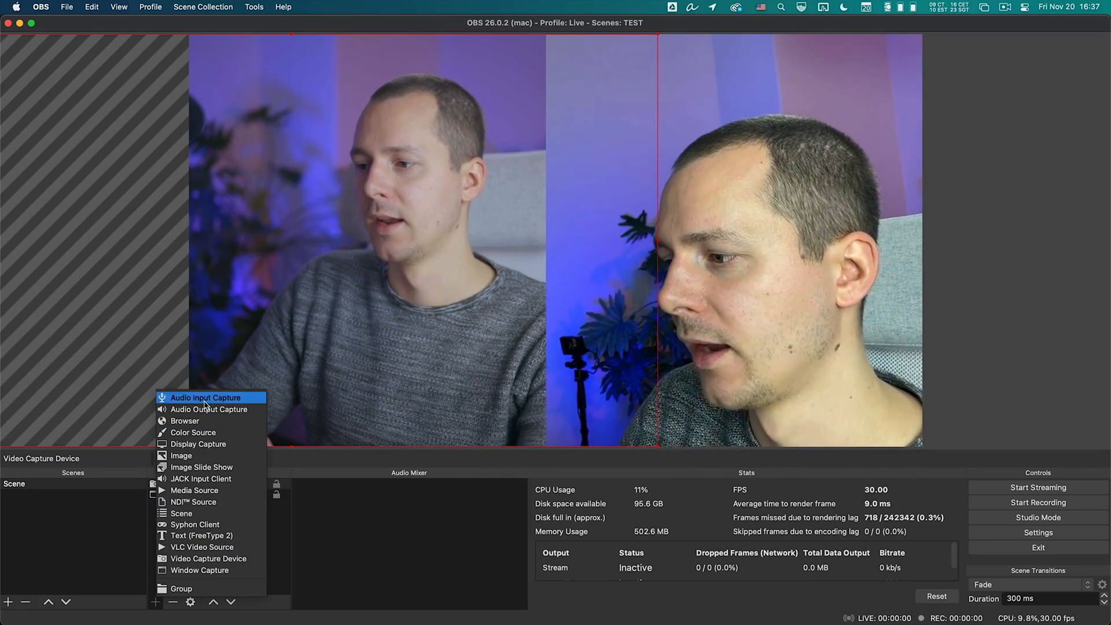
Add Audio Input Capture and Audio Output Capture sources with default devices
click(206, 398)
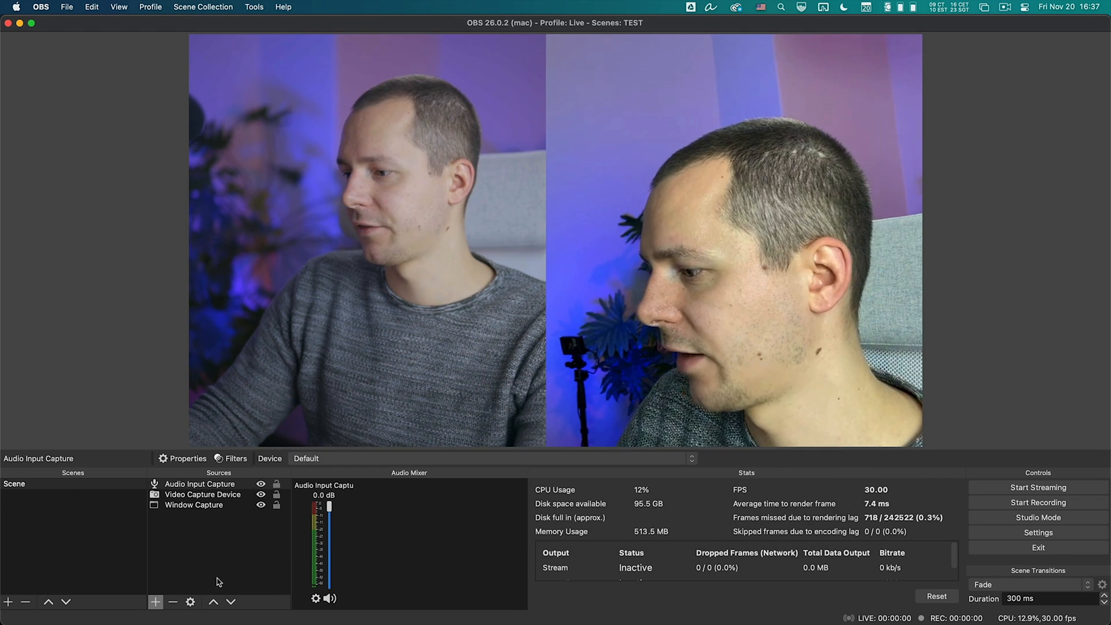
click(156, 602)
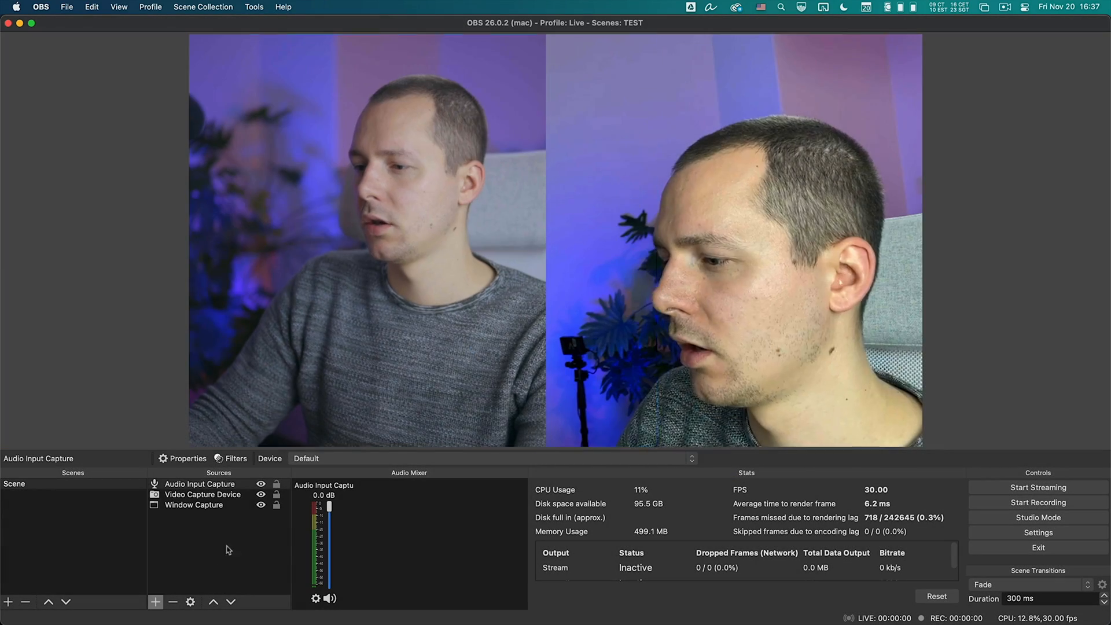
click(155, 602)
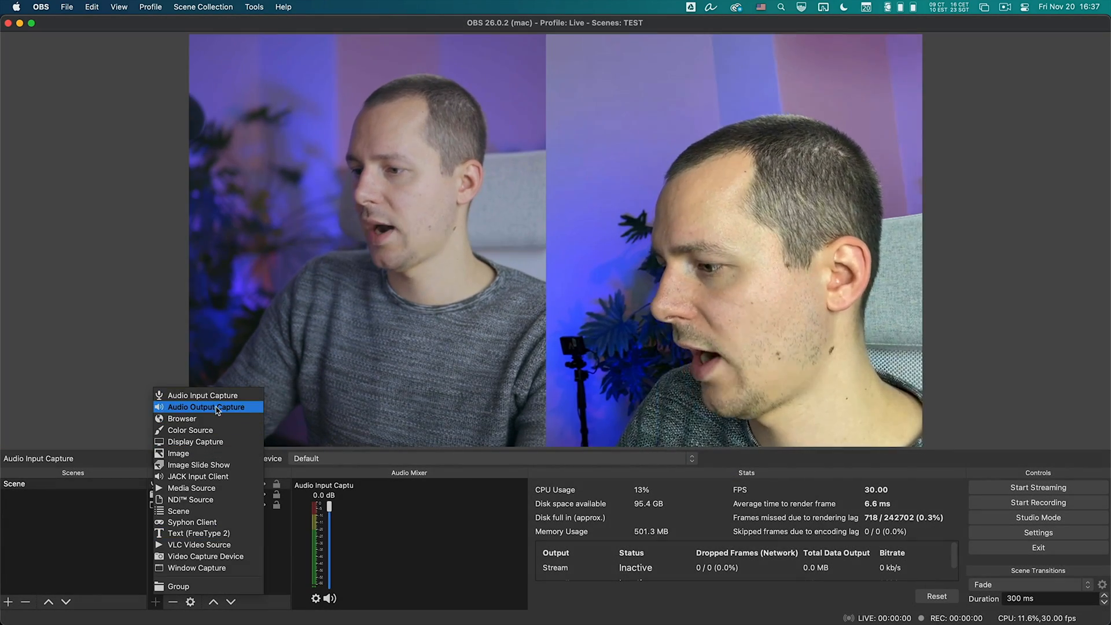
click(206, 407)
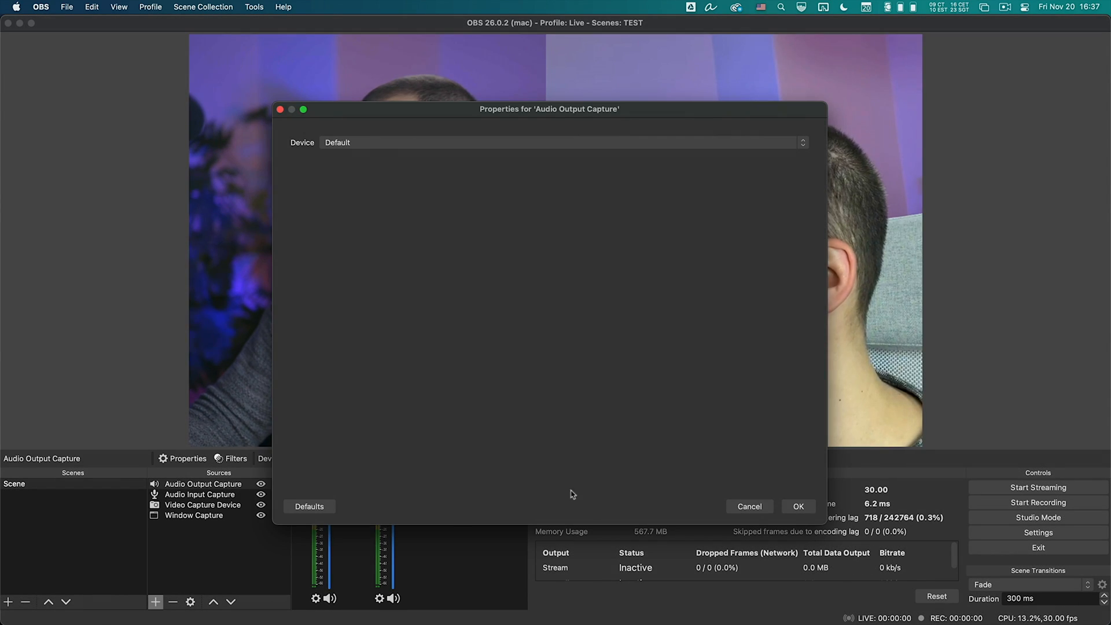
click(798, 506)
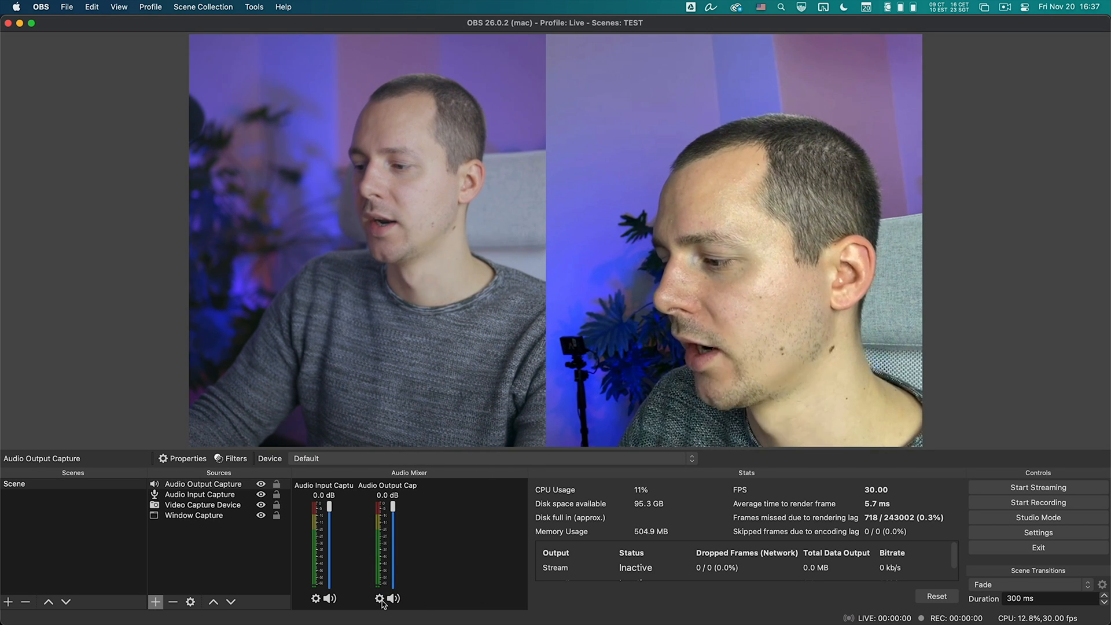
Show the sources' sync offsets in Advanced Audio Properties
click(377, 599)
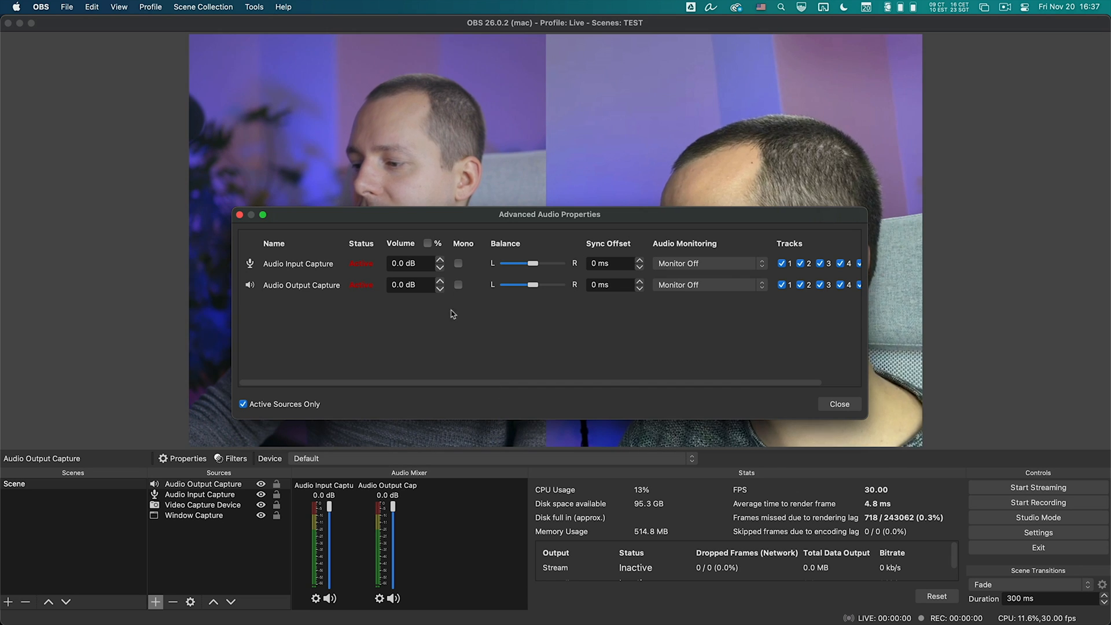